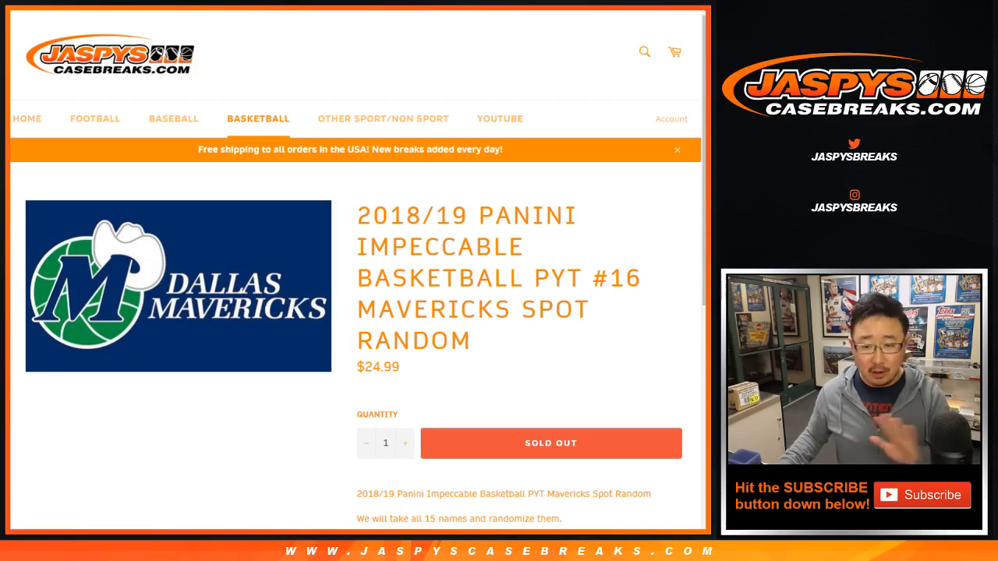
Step: Scroll the sold-out Mavericks spot random listing to read its description
scroll("down", 3)
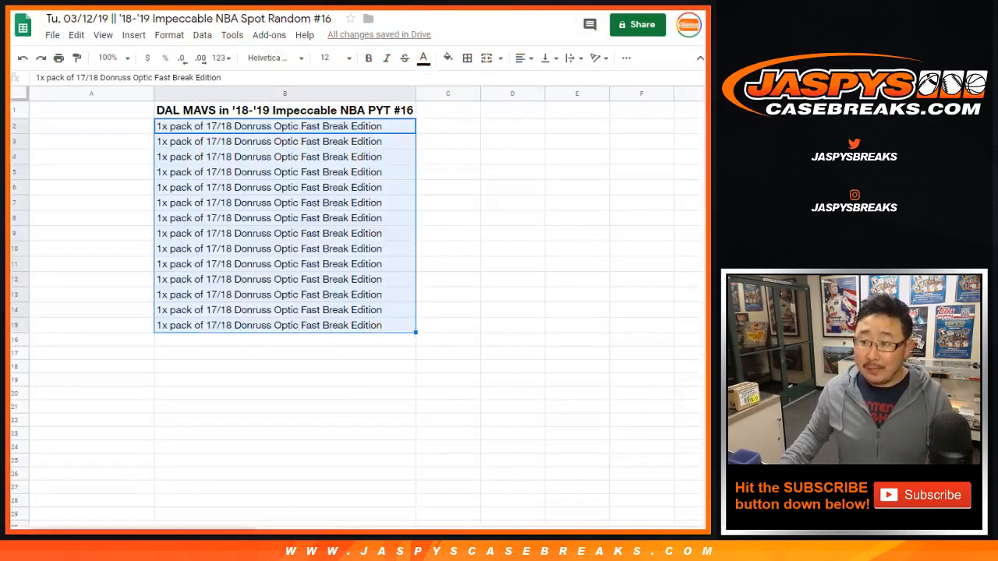
Step: Review the Mavericks spot sheet's 14 Donruss Optic Fast Break pack rows
left_click(284, 109)
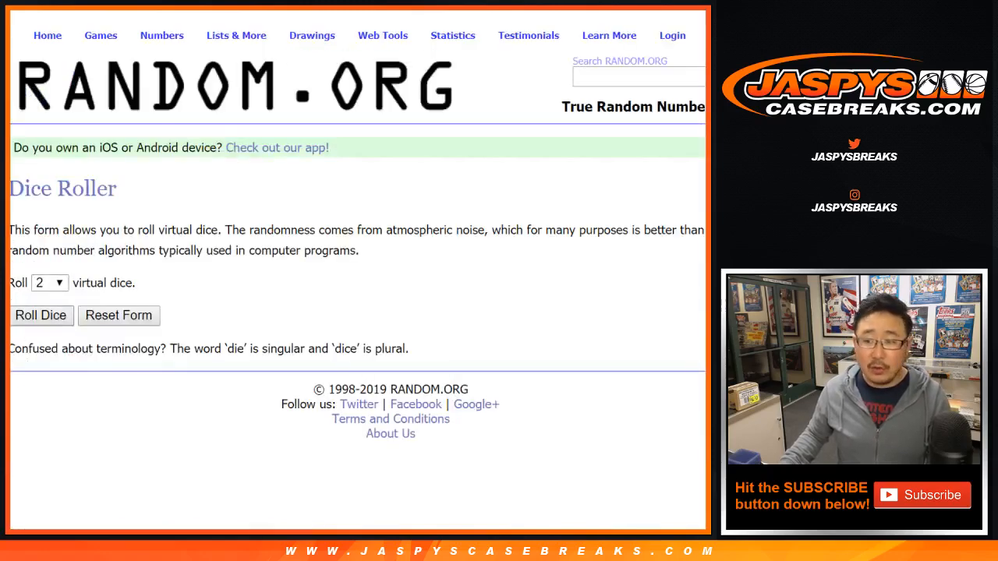
Step: Shuffle the 15 buyer names with RANDOM.ORG's List Randomizer
left_click(40, 315)
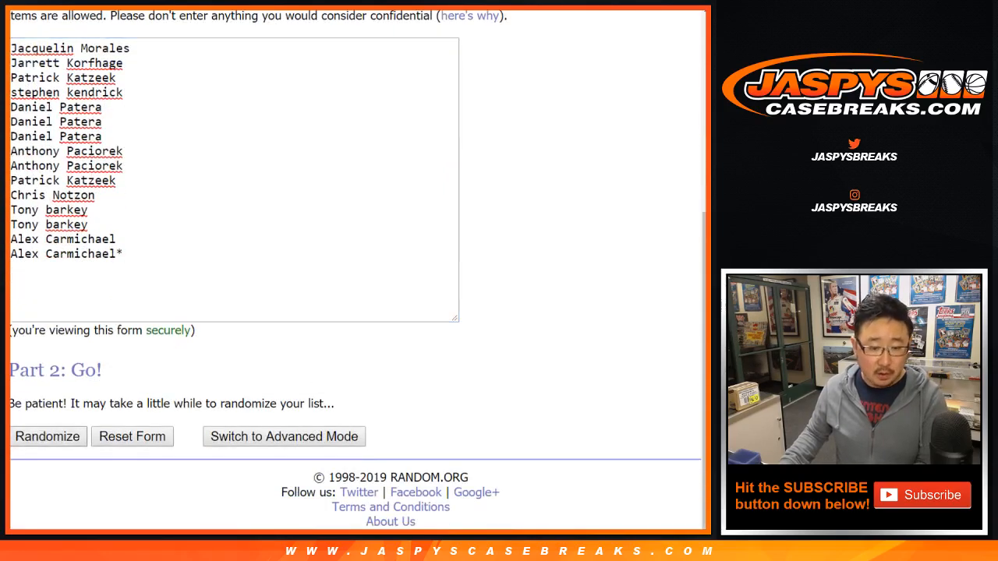
left_click(47, 436)
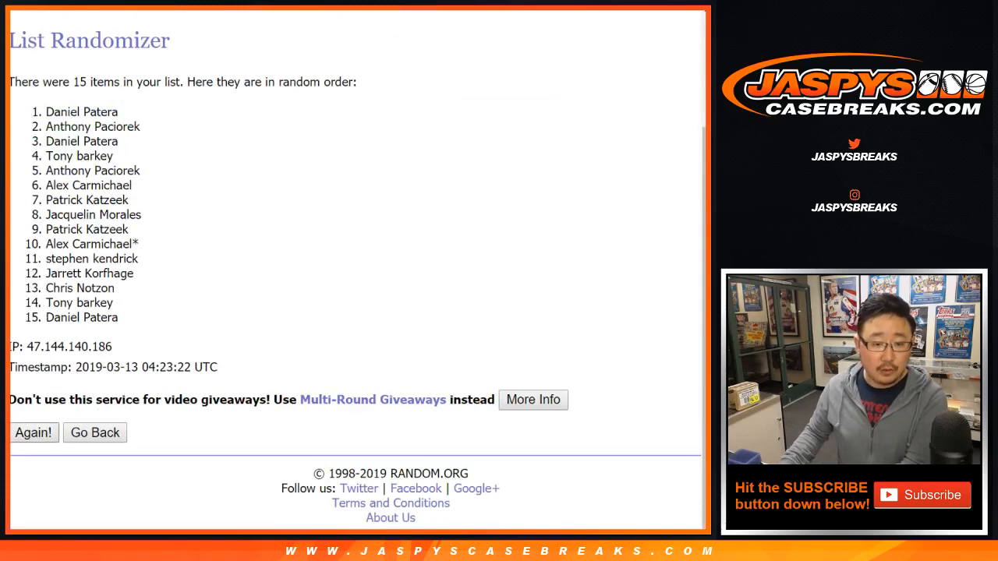
left_click(34, 432)
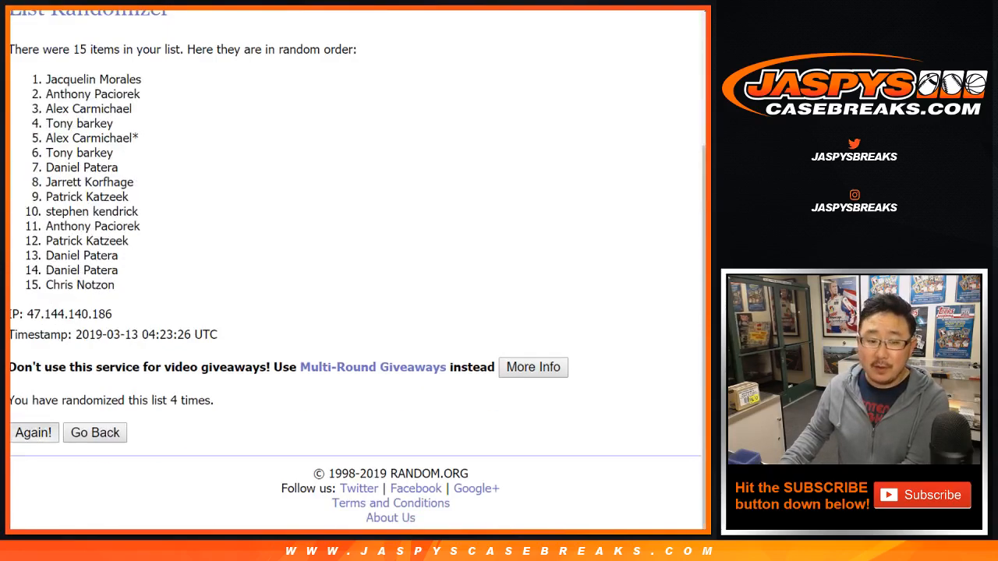
left_click(33, 433)
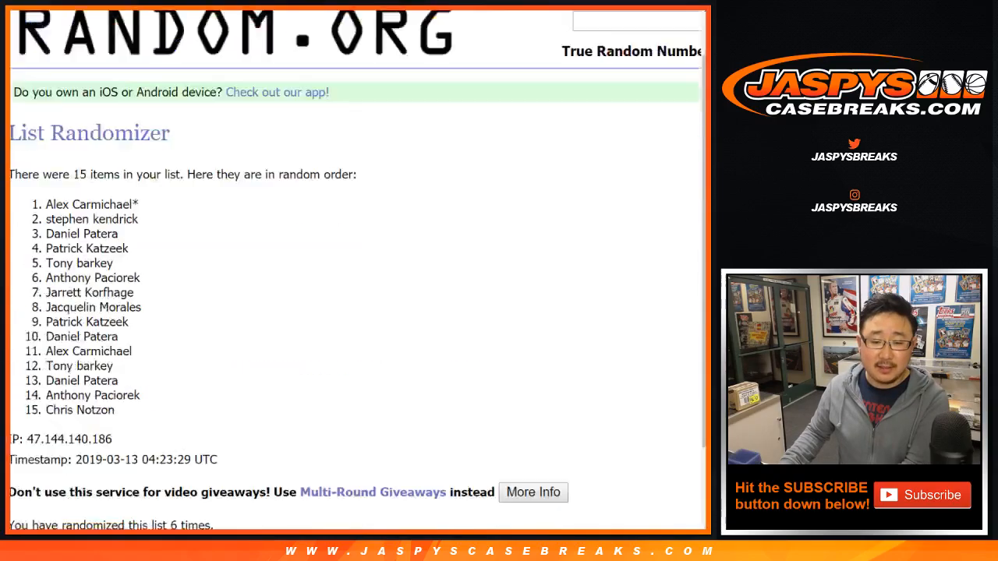
left_click(34, 433)
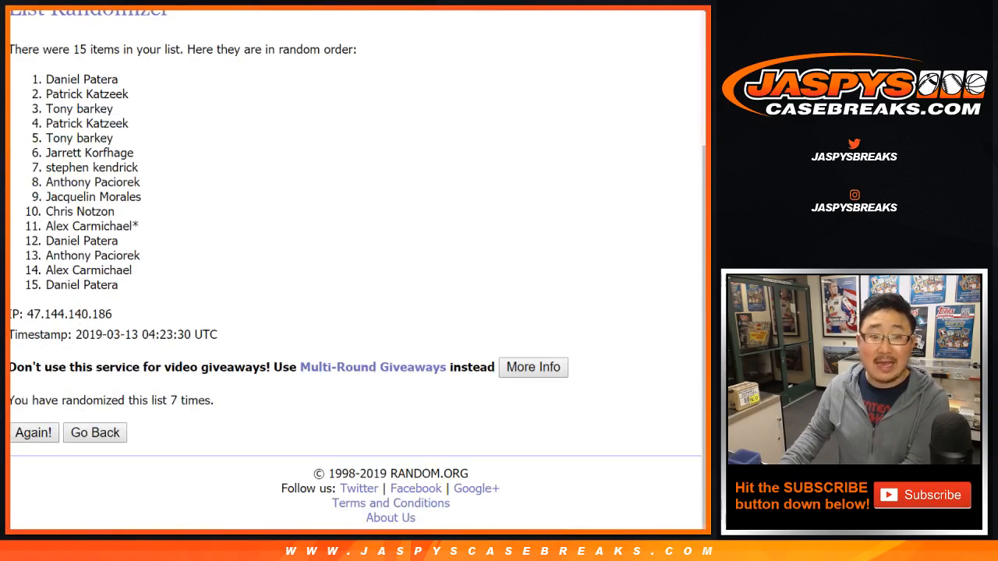
left_click(34, 433)
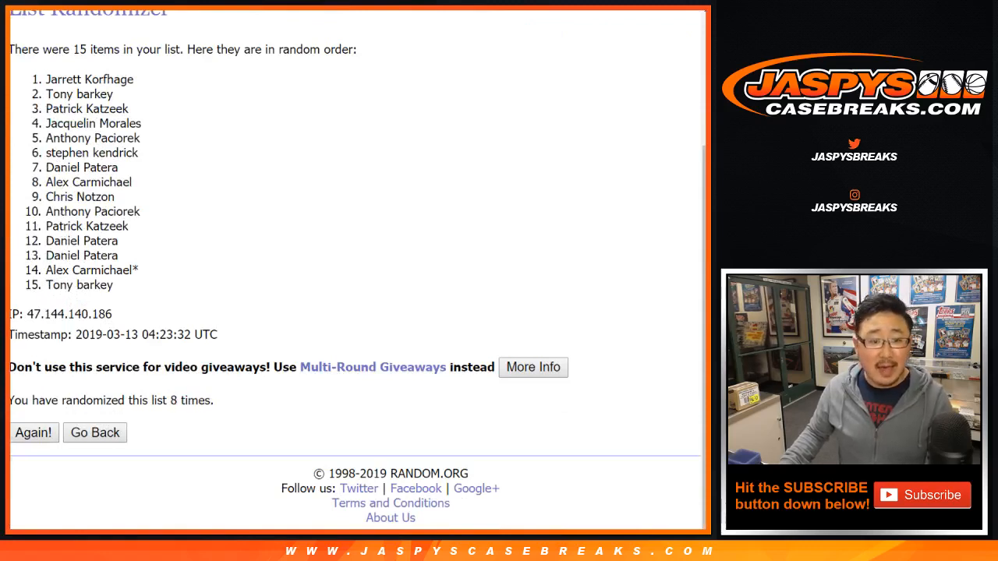
left_click_drag(49, 79, 113, 284)
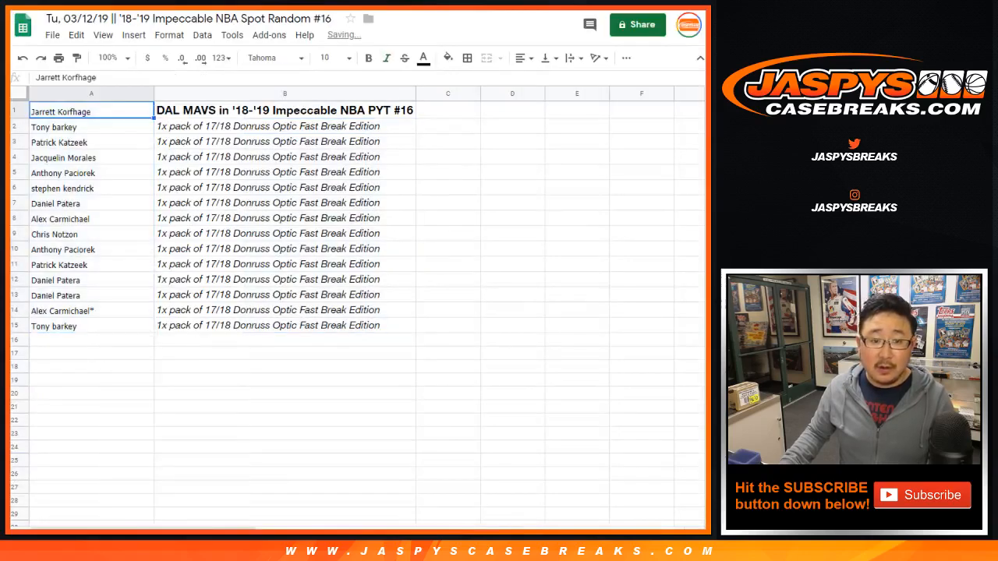
left_click(347, 57)
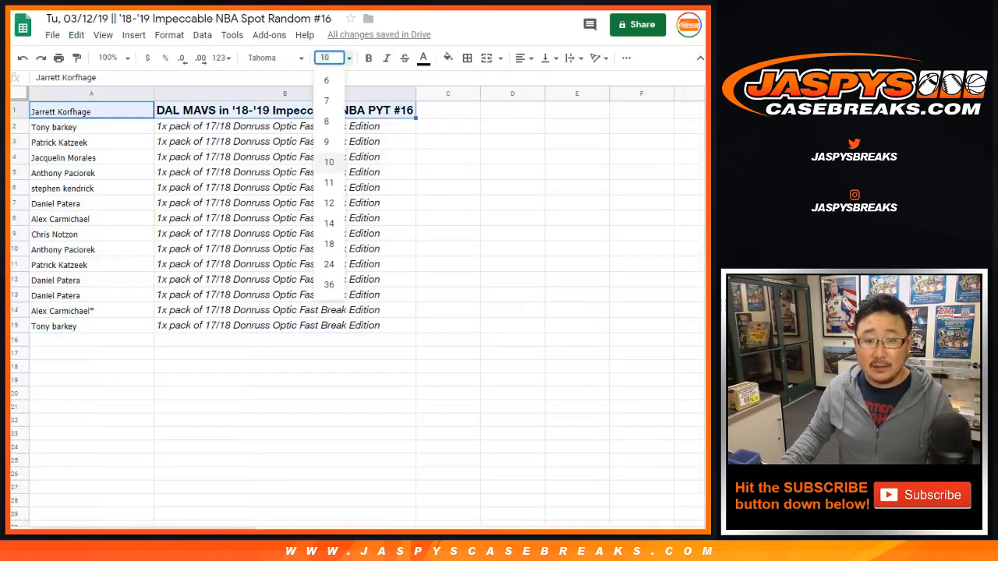
left_click(269, 57)
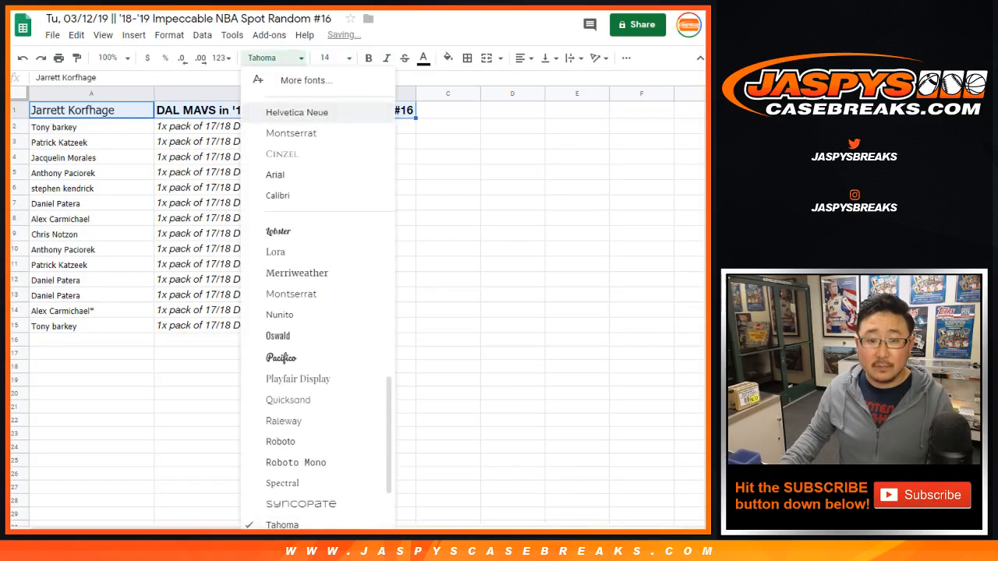
left_click(296, 111)
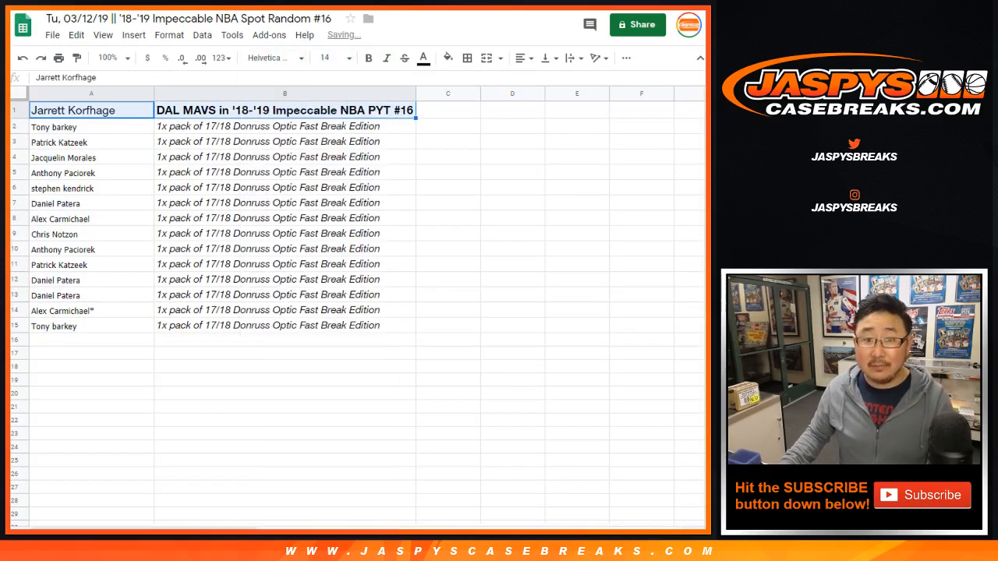